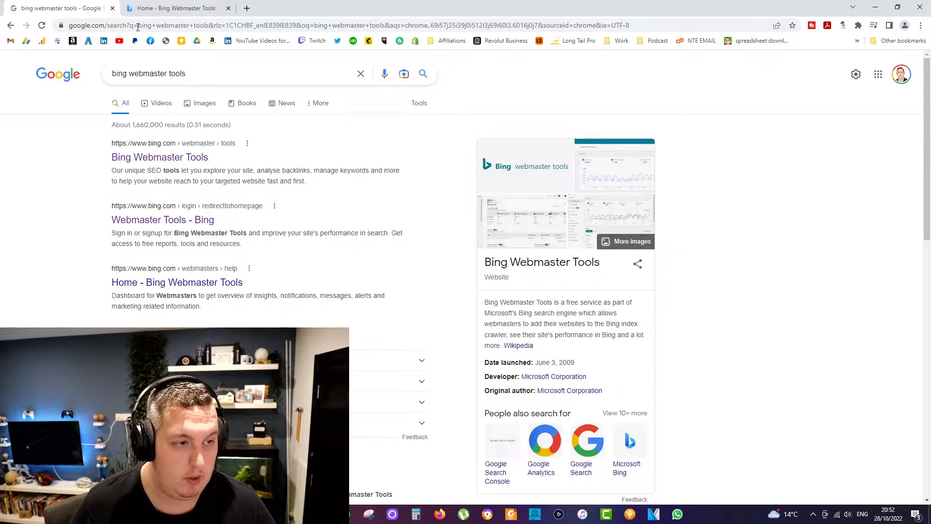
mouse_move(160, 157)
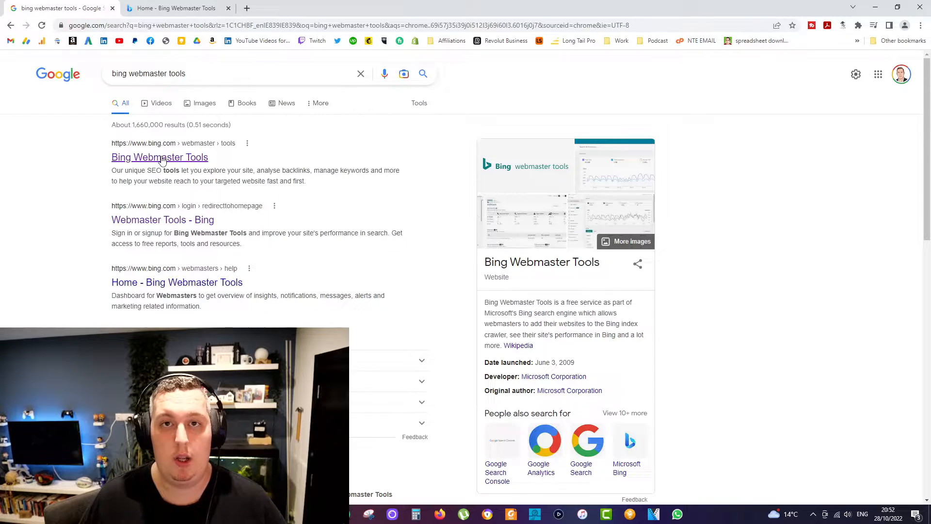
- Go to the Bing Webmaster Tools site from the Google results for ciaranbreenconstruction.com's dashboard
click(159, 157)
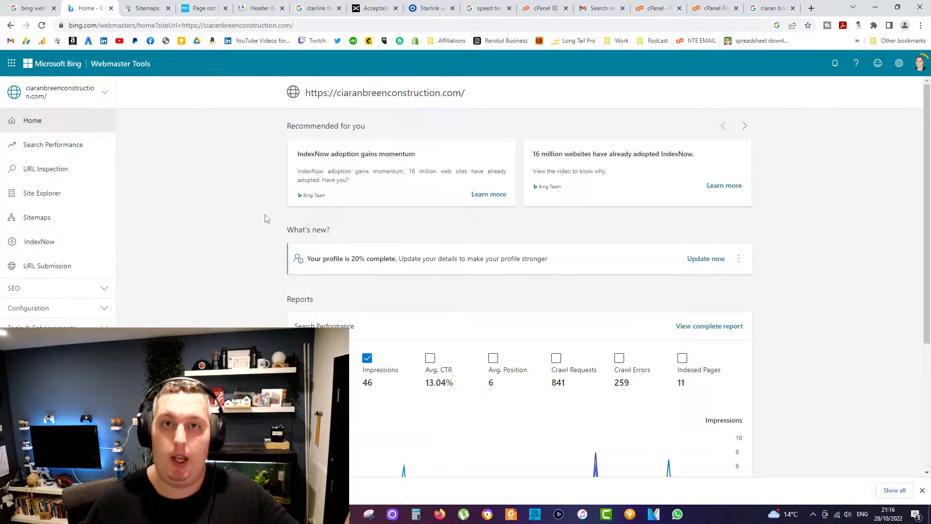
mouse_move(185, 158)
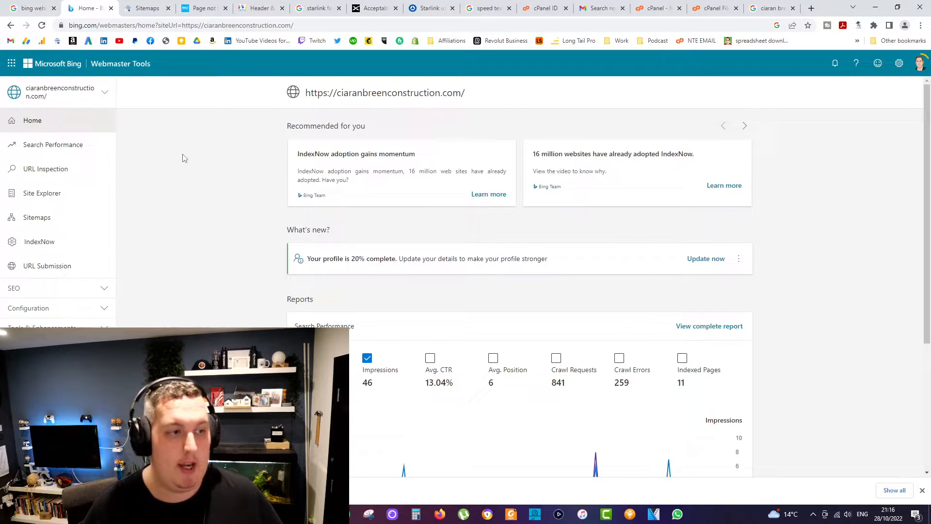
- Switch from the home dashboard to the Sitemaps page listing sitemap_index.xml
click(743, 125)
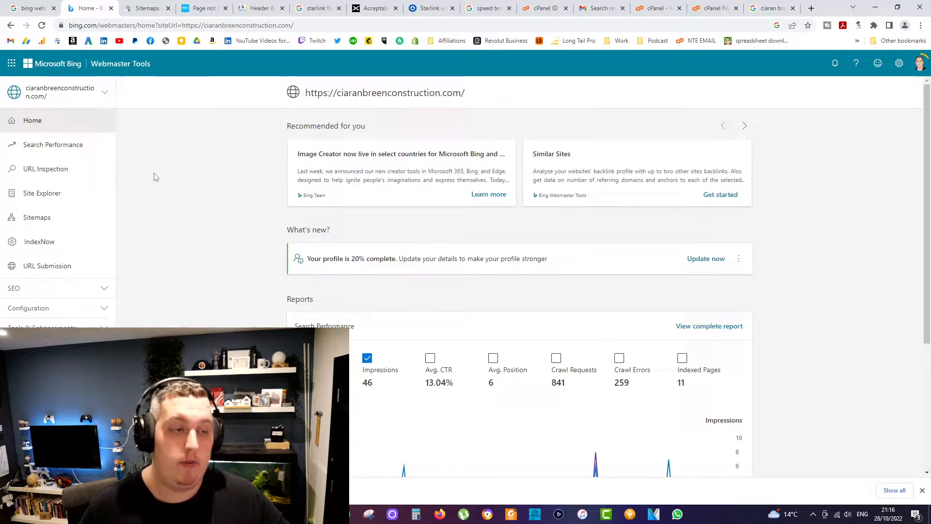
click(37, 216)
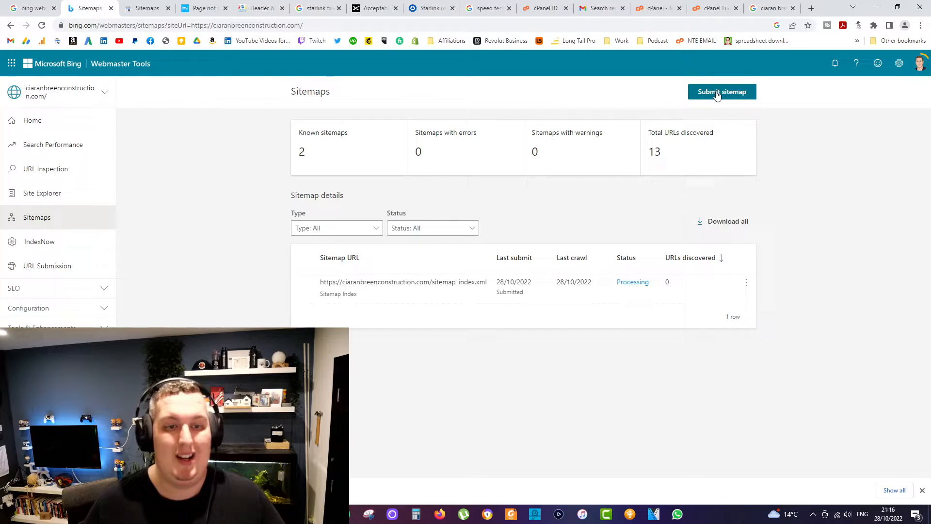
- Start a new sitemap submission via Submit sitemap on the Sitemaps page
click(721, 91)
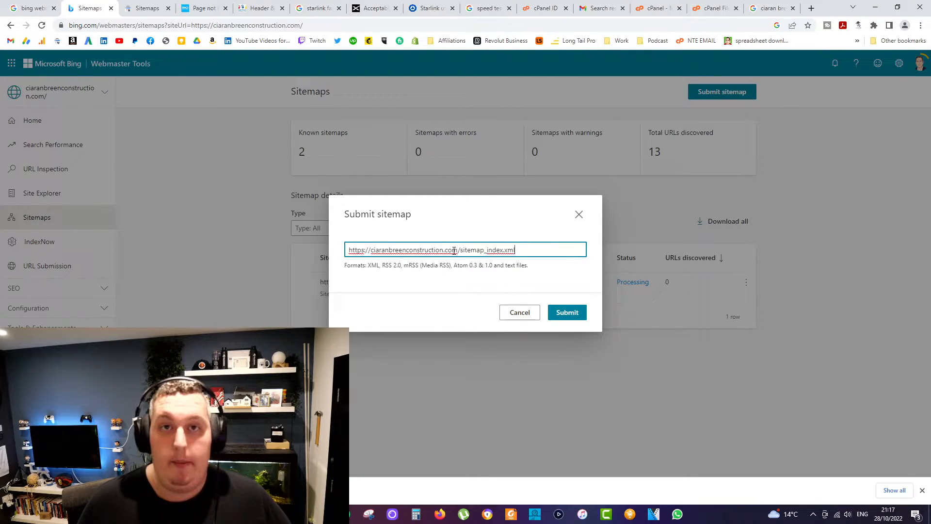
mouse_move(540, 243)
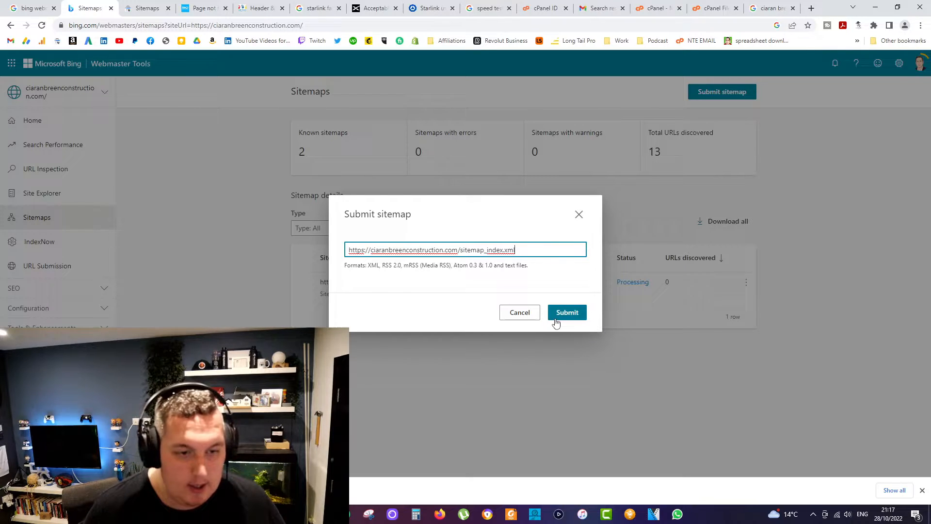
- Submit the sitemap_index.xml URL so it enters processing
click(566, 313)
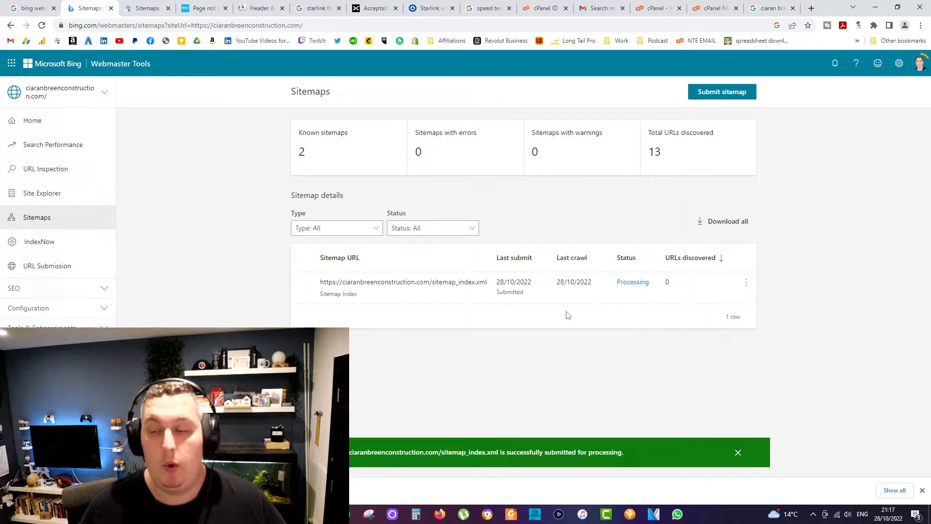
- Dismiss the success notice, leaving sitemap_index.xml listed with status Processing
click(739, 452)
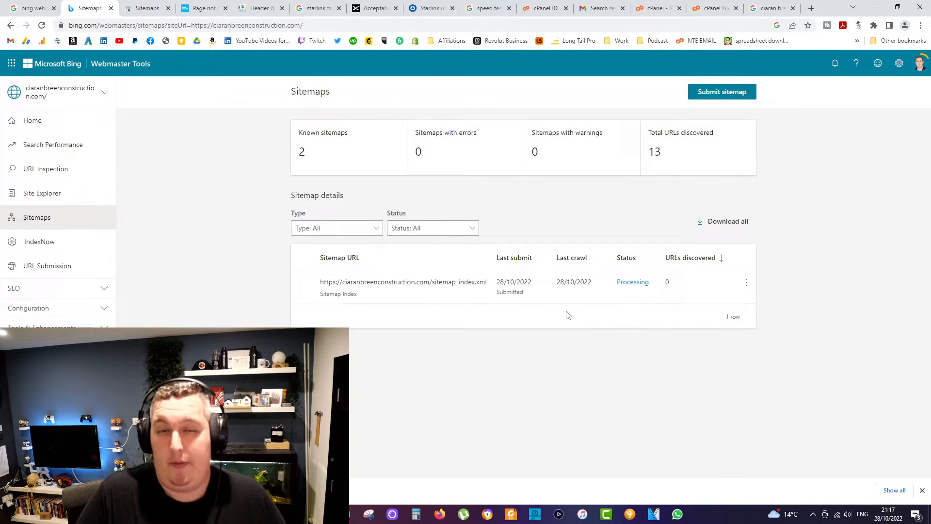